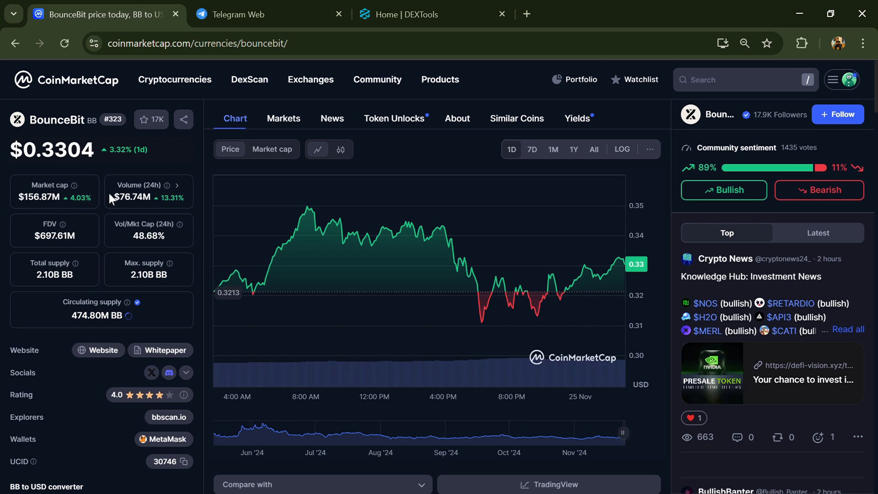
{"action": "mouse_move", "coordinate": [114, 185]}
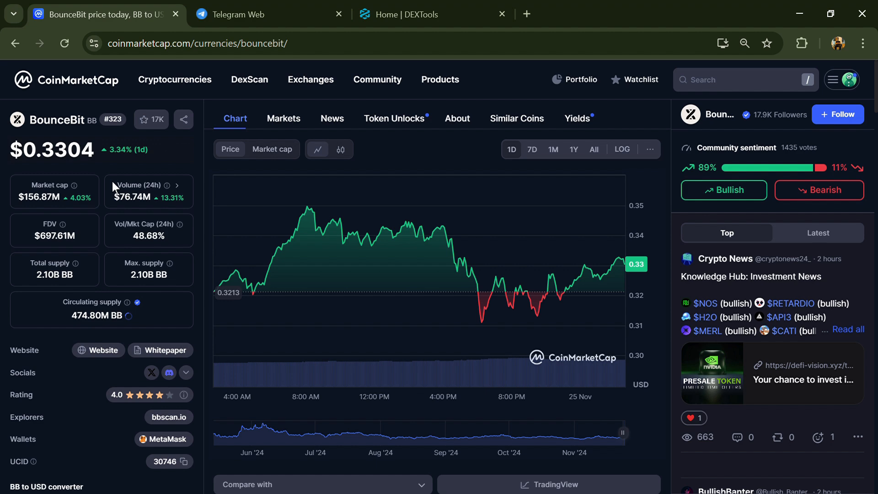
{"action": "mouse_move", "coordinate": [101, 235]}
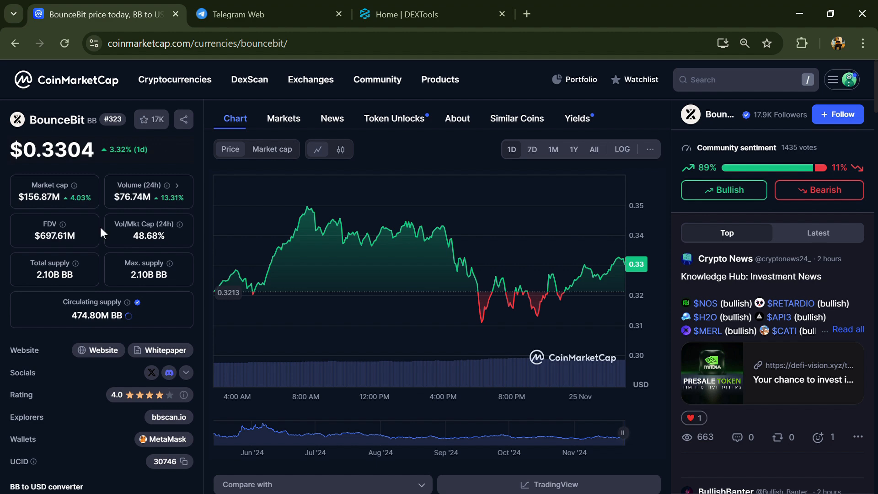
{"action": "mouse_move", "coordinate": [114, 187]}
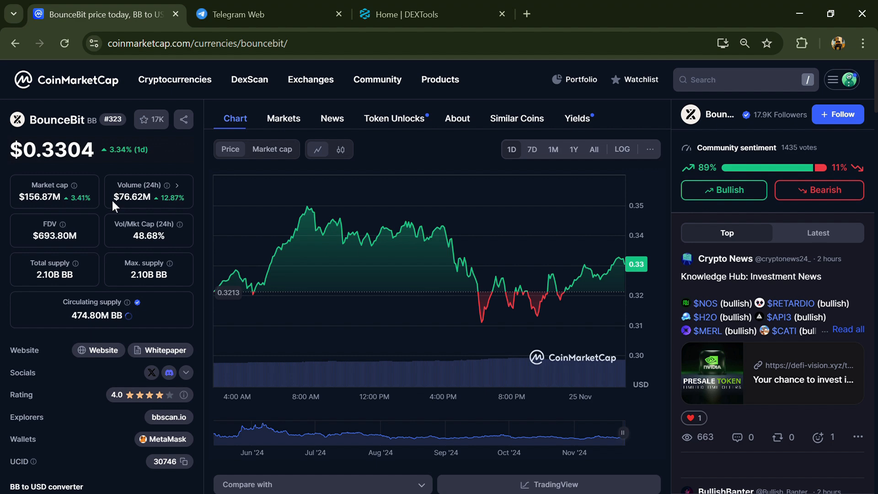
{"action": "mouse_move", "coordinate": [172, 393]}
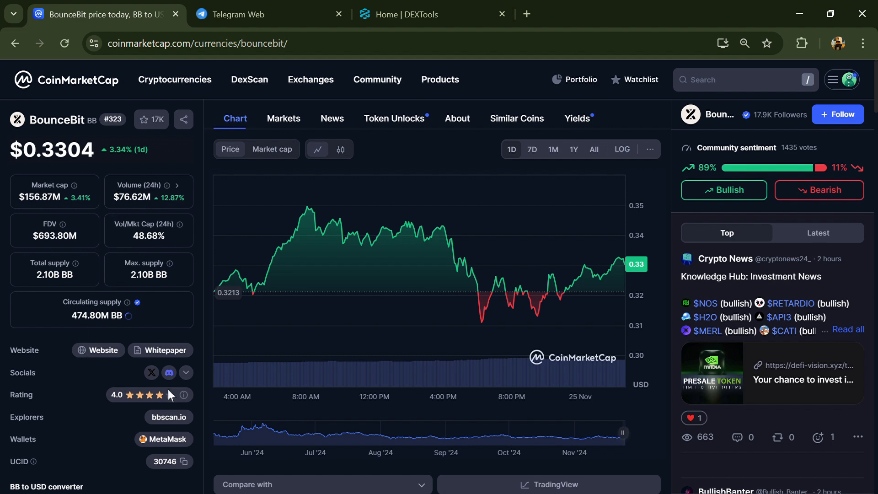
{"action": "mouse_move", "coordinate": [186, 404]}
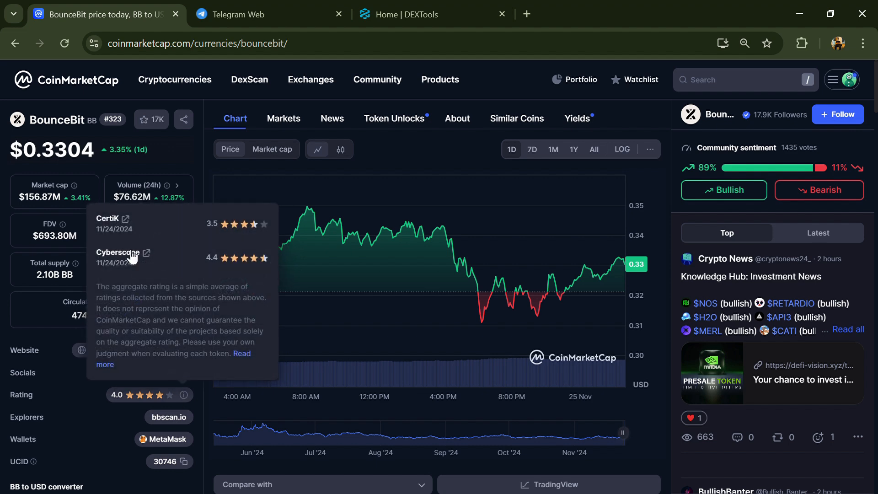
{"action": "mouse_move", "coordinate": [127, 276]}
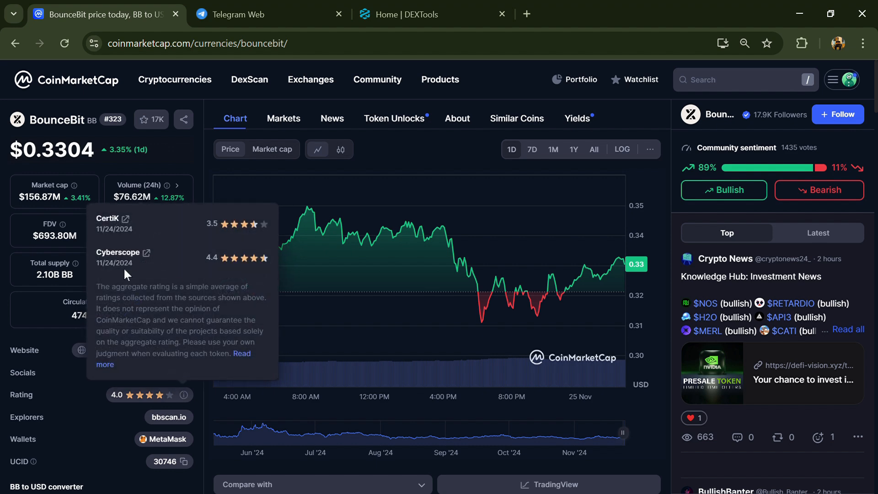
Switch the community feed to Latest, then reach BounceBit's official Telegram channel from the Socials list
{"action": "scroll", "scroll_direction": "down", "scroll_amount": 3}
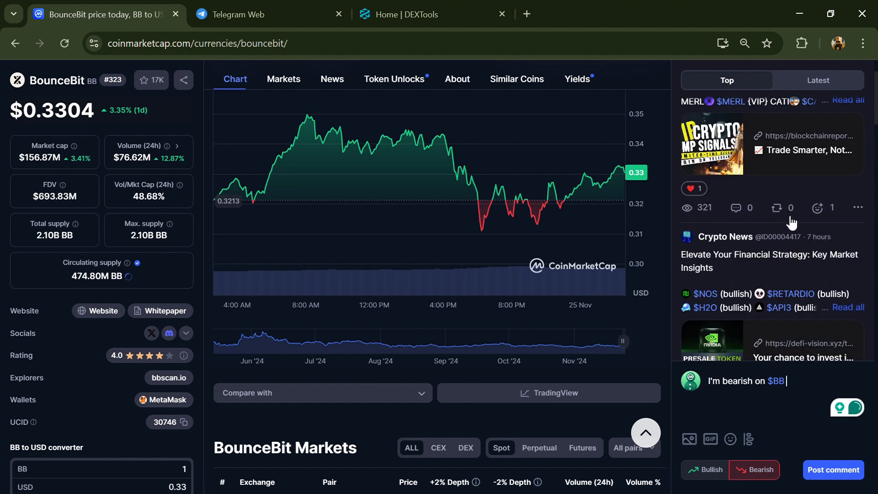
{"action": "left_click", "coordinate": [817, 80]}
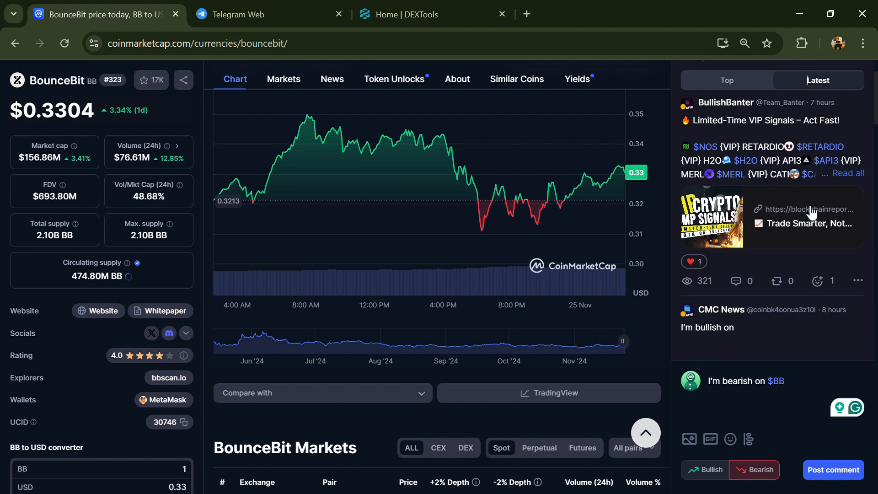
{"action": "left_click", "coordinate": [185, 333]}
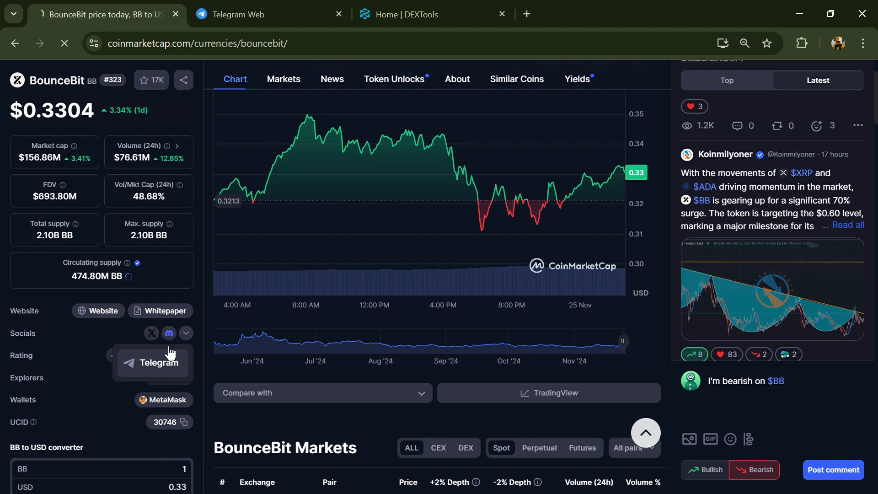
{"action": "left_click", "coordinate": [151, 362]}
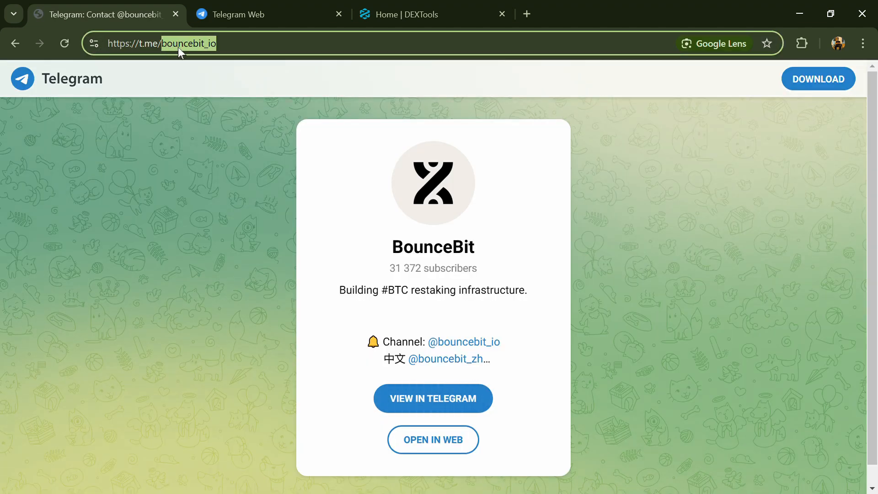
{"action": "mouse_move", "coordinate": [15, 43]}
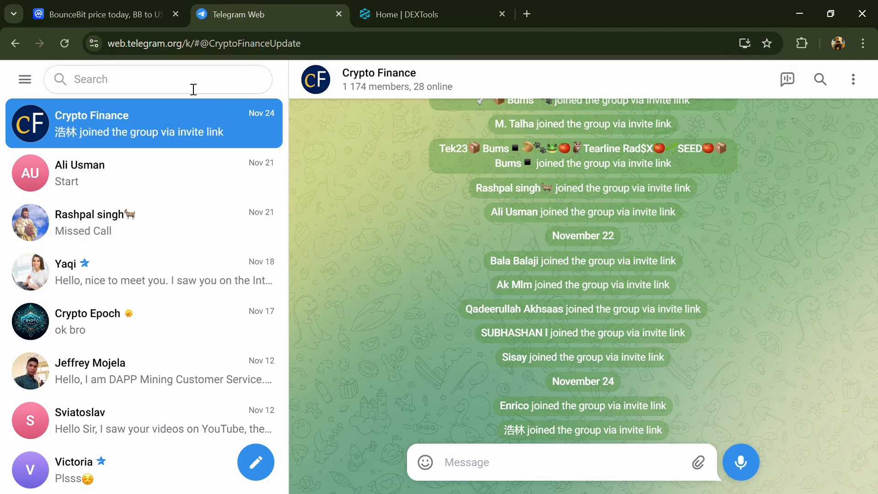
Search bouncebit_io in Telegram and check the Tech Support and Support groups for scam posts
{"action": "type", "text": "bouncebit_io"}
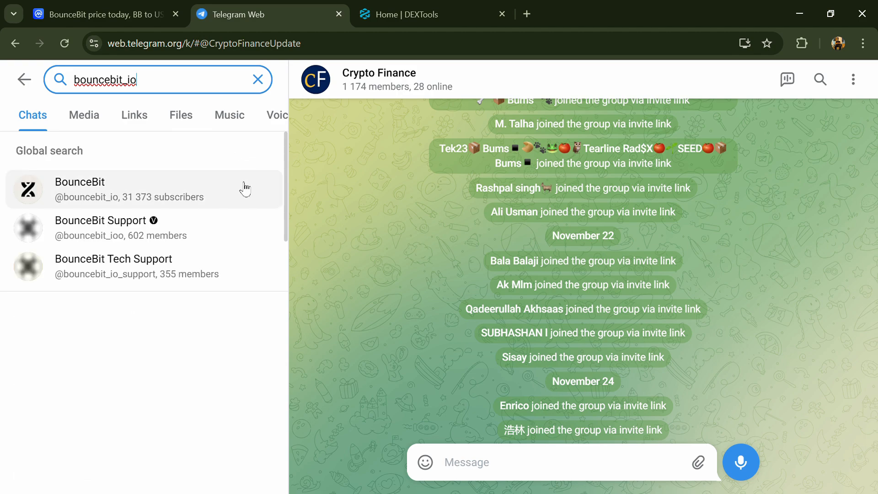
{"action": "left_click", "coordinate": [114, 228]}
{"action": "type", "text": "s"}
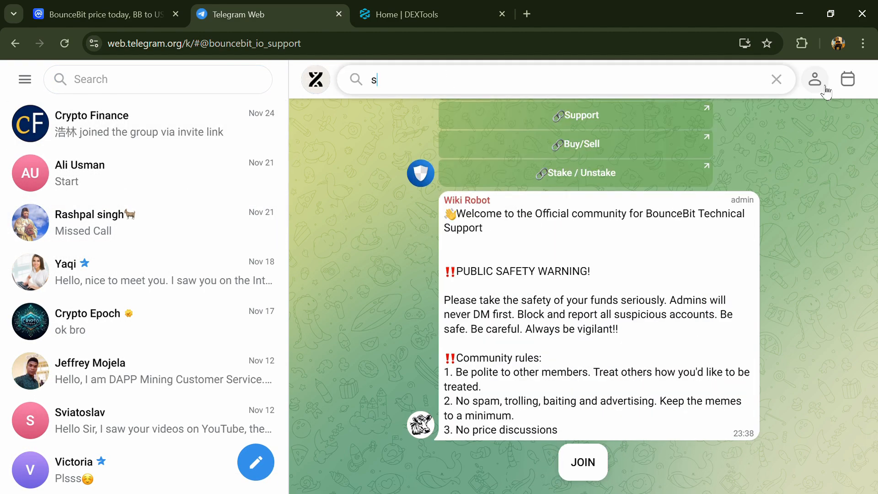
{"action": "type", "text": "cebit_io"}
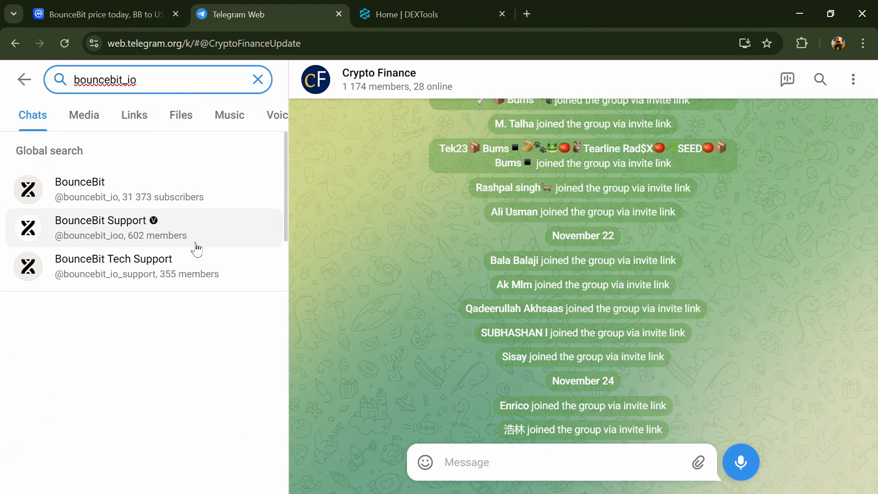
{"action": "left_click", "coordinate": [106, 227]}
{"action": "type", "text": "scam"}
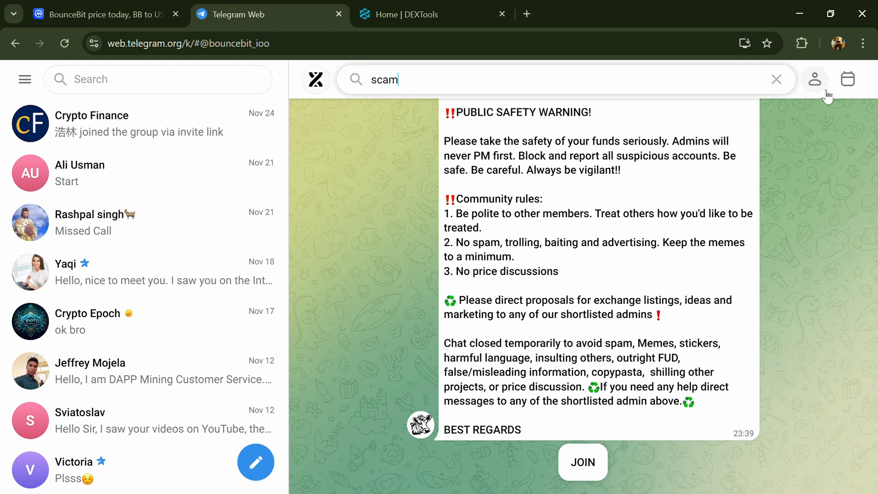
{"action": "left_click", "coordinate": [114, 124]}
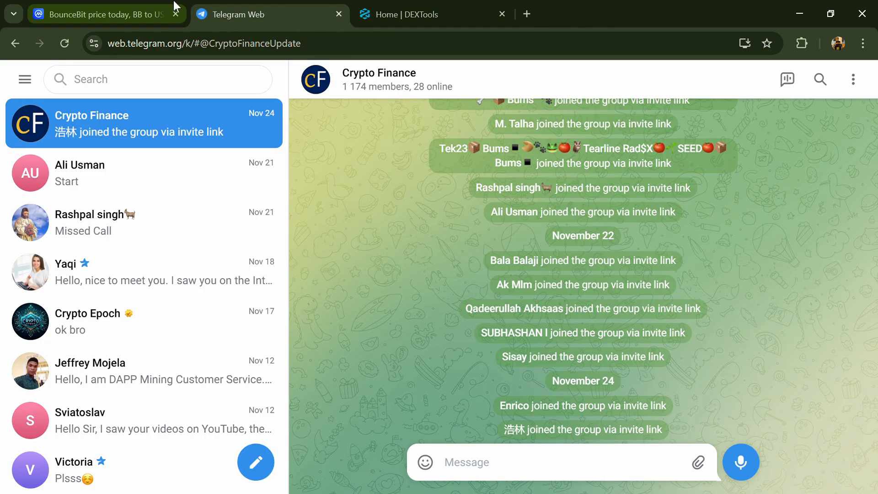
Return to CoinMarketCap's BounceBit page and show its Markets exchange table
{"action": "left_click", "coordinate": [96, 14]}
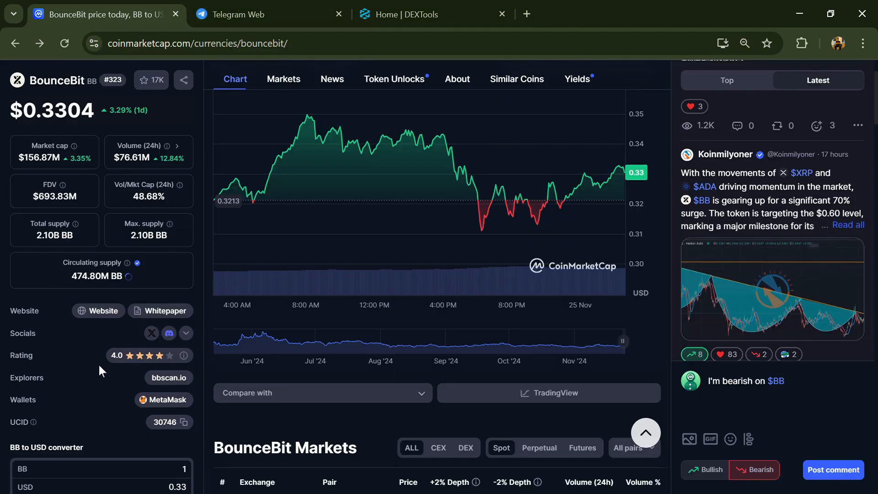
{"action": "left_click", "coordinate": [283, 79]}
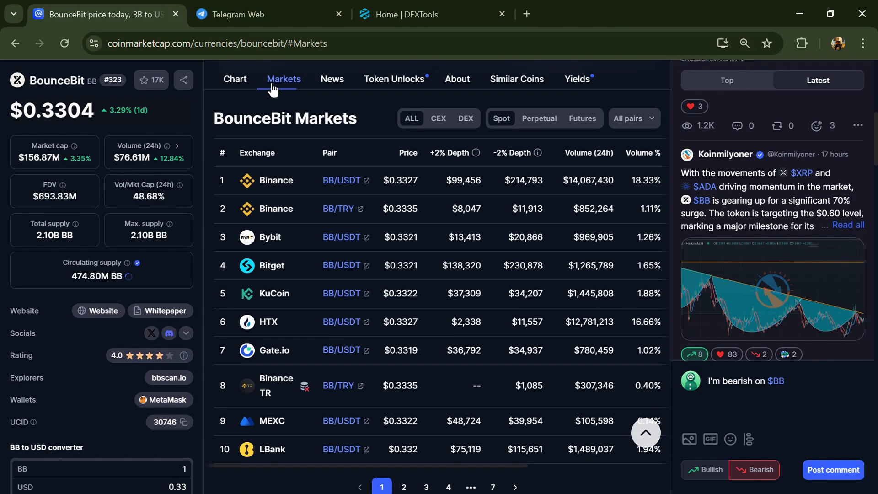